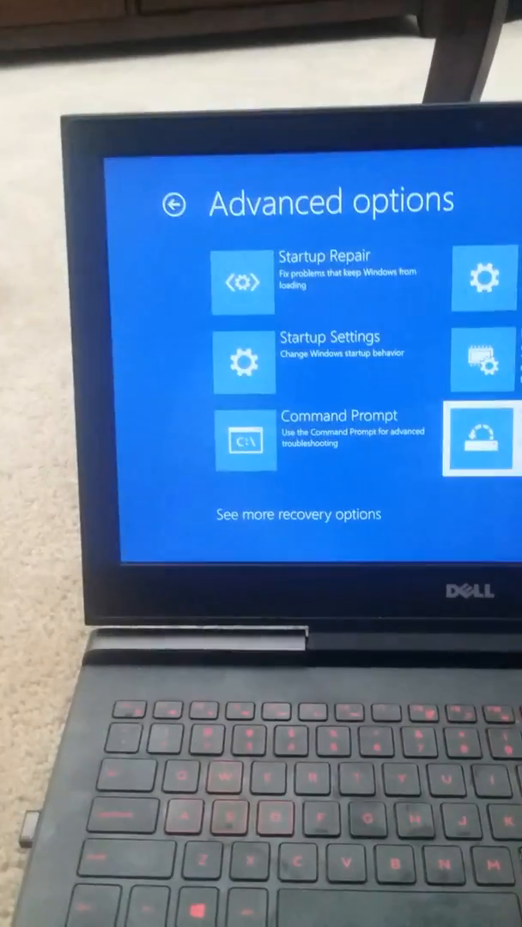
Launch System Restore from Advanced options, which reports no restore points on the system drive
click(480, 438)
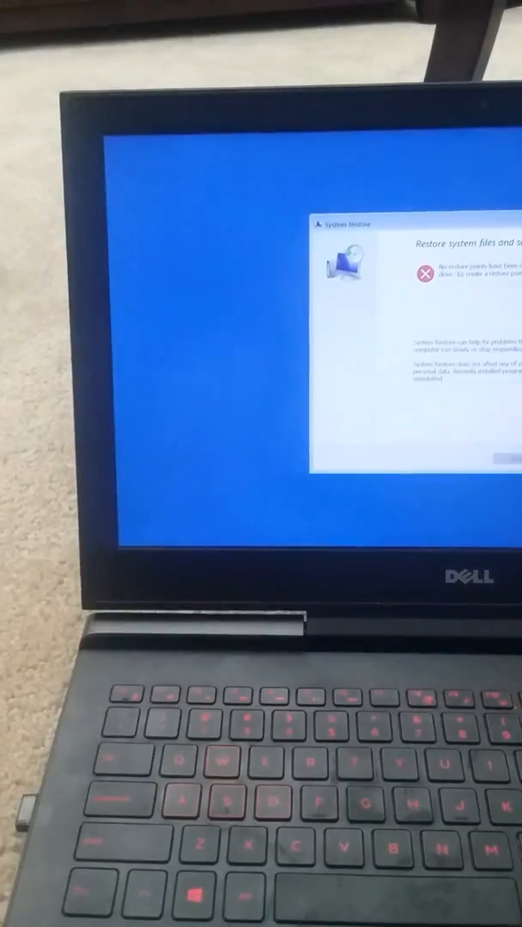